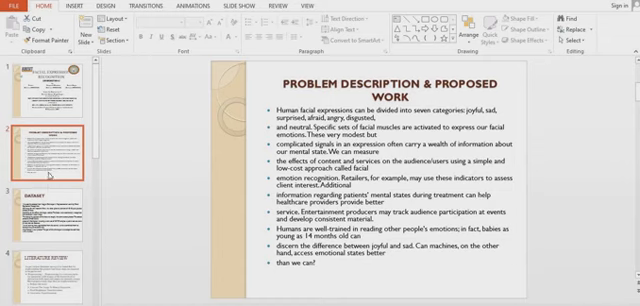
- Open slide 3, the Dataset slide on the Kaggle facial expression recognition data
{"action": "left_click", "coordinate": [38, 190]}
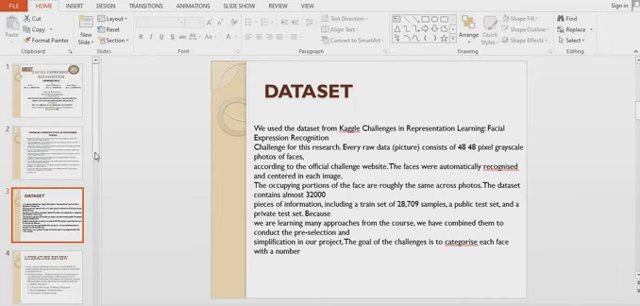
- Scroll the slide pane down toward slide 5, Implementation Details & Results Discussions
{"action": "scroll", "scroll_direction": "down", "scroll_amount": 3}
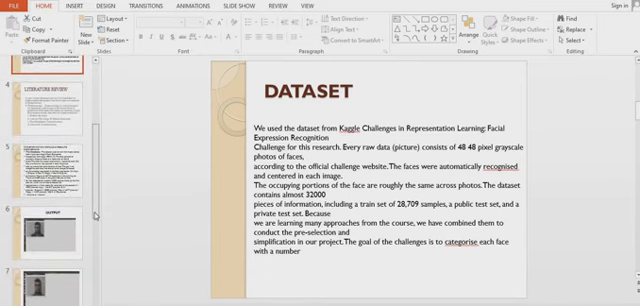
{"action": "scroll", "scroll_direction": "down", "scroll_amount": 3}
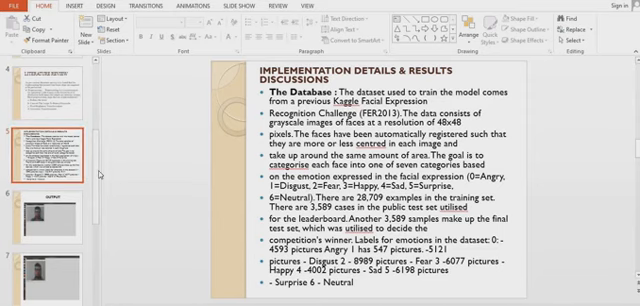
{"action": "scroll", "scroll_direction": "down", "scroll_amount": 3}
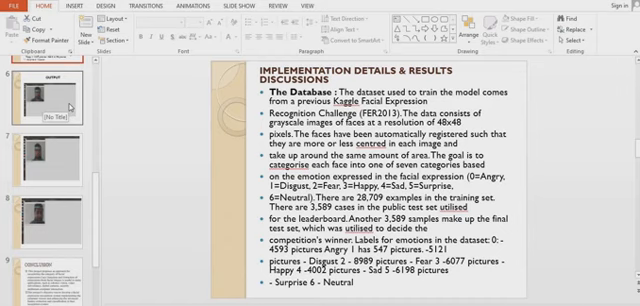
- Open slide 7 with the webcam detection screenshot and scroll the pane to slide 10
{"action": "left_click", "coordinate": [42, 98]}
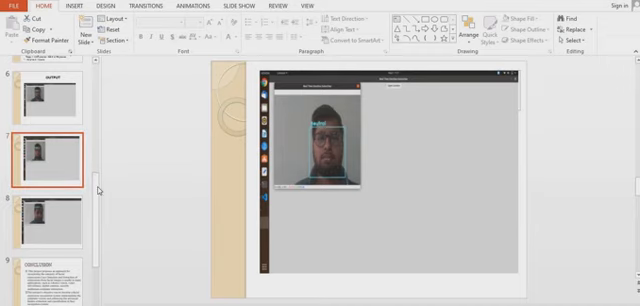
{"action": "scroll", "scroll_direction": "down", "scroll_amount": 3}
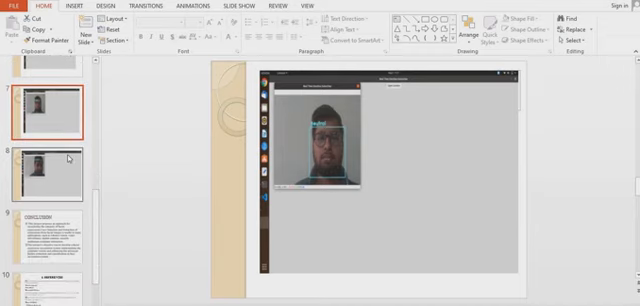
{"action": "left_click", "coordinate": [45, 160]}
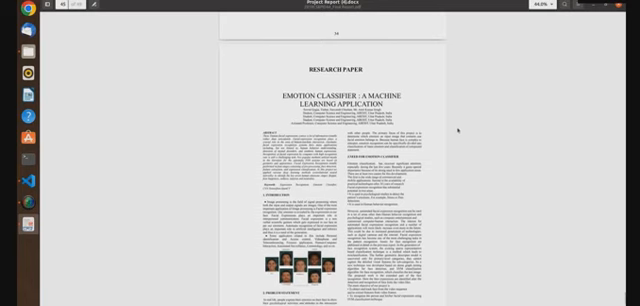
- Scroll the Emotion Classifier paper past page one onto the existing-system page
{"action": "scroll", "scroll_direction": "down", "scroll_amount": 3}
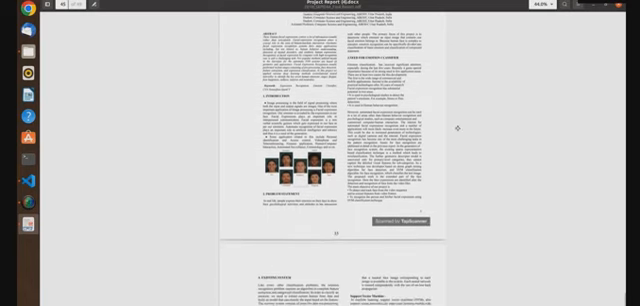
{"action": "scroll", "scroll_direction": "down", "scroll_amount": 3}
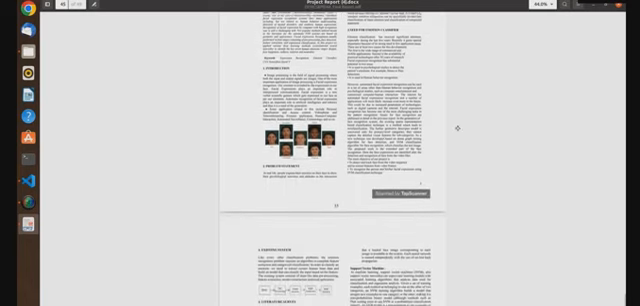